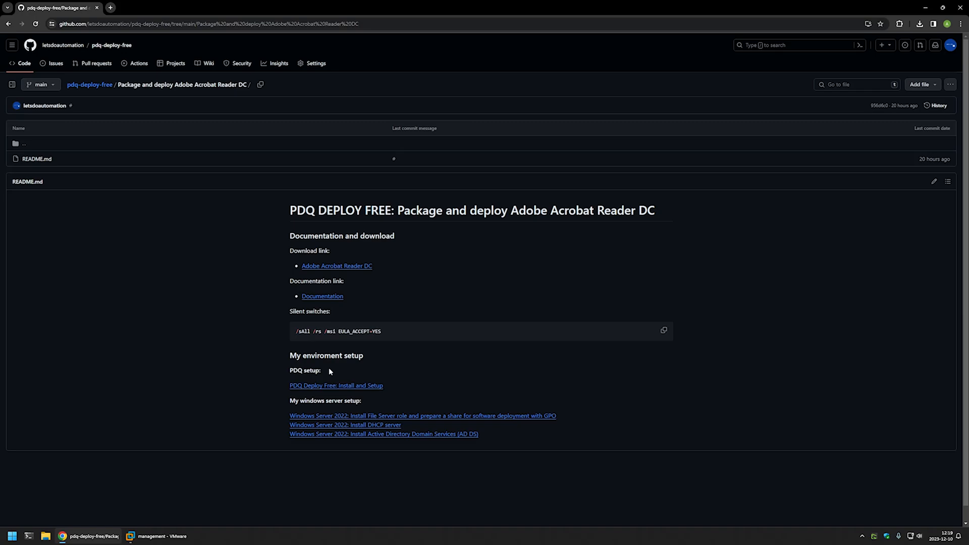
mouse_move(391, 314)
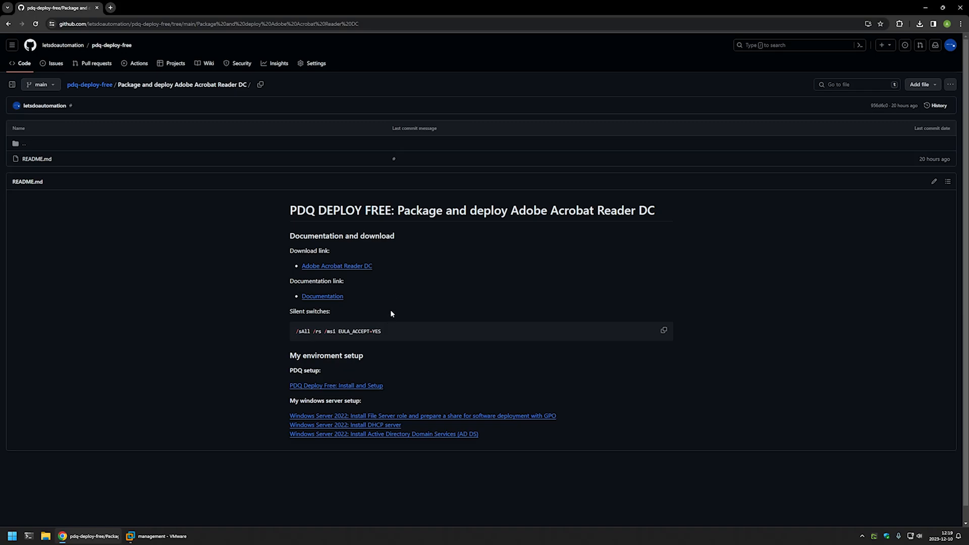
Step: Follow the README's 'Adobe Acrobat Reader DC' link to Adobe's enterprise download page
left_click(336, 266)
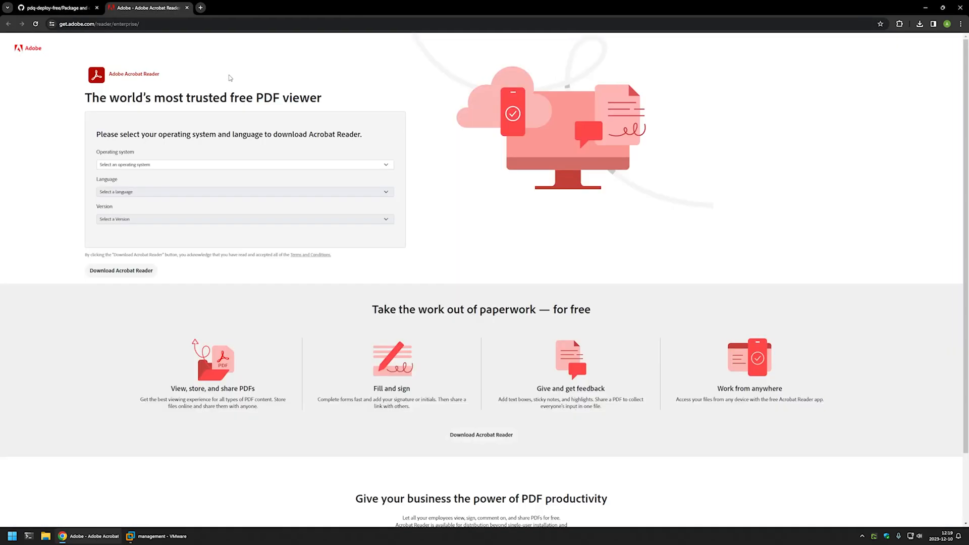
mouse_move(198, 89)
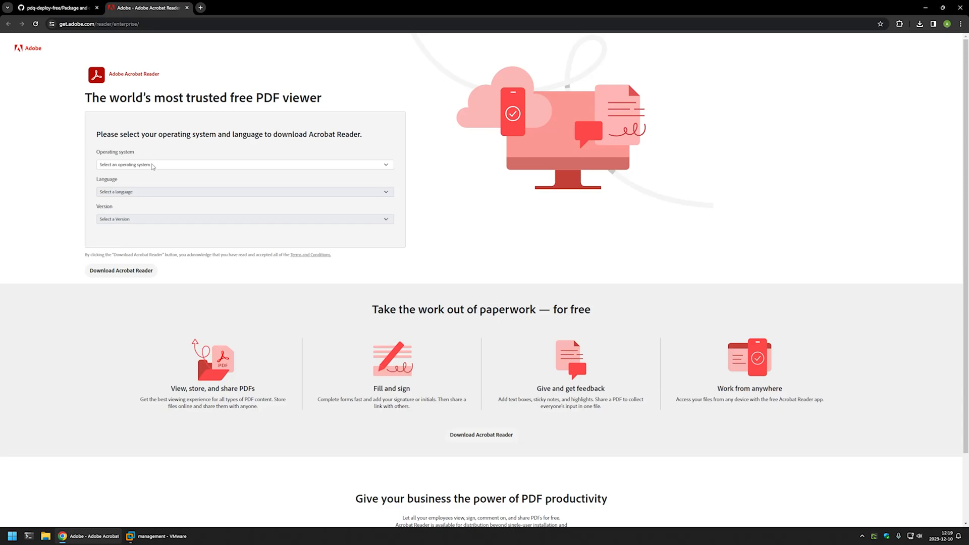
Step: Download the Windows 11 English Acrobat Reader installer and copy it from the Downloads folder
left_click(244, 164)
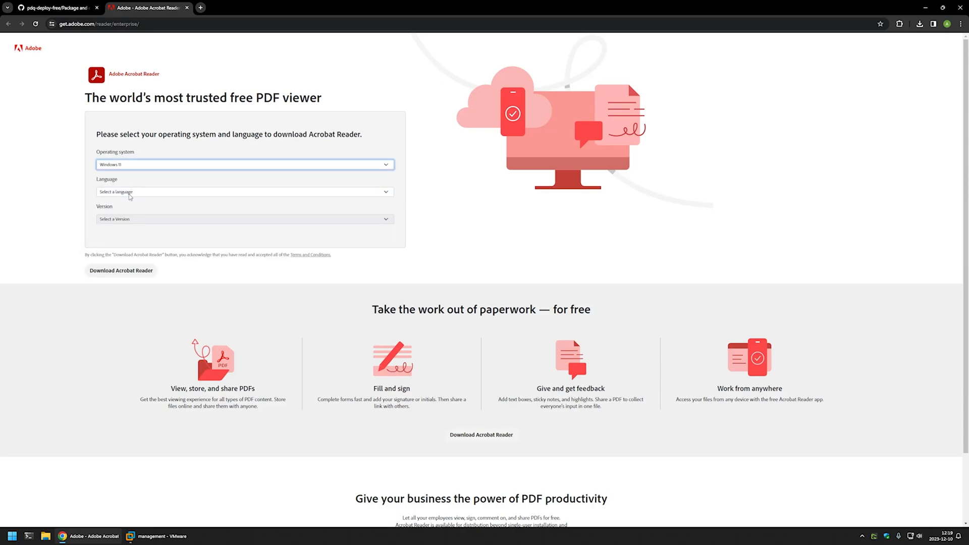
left_click(245, 192)
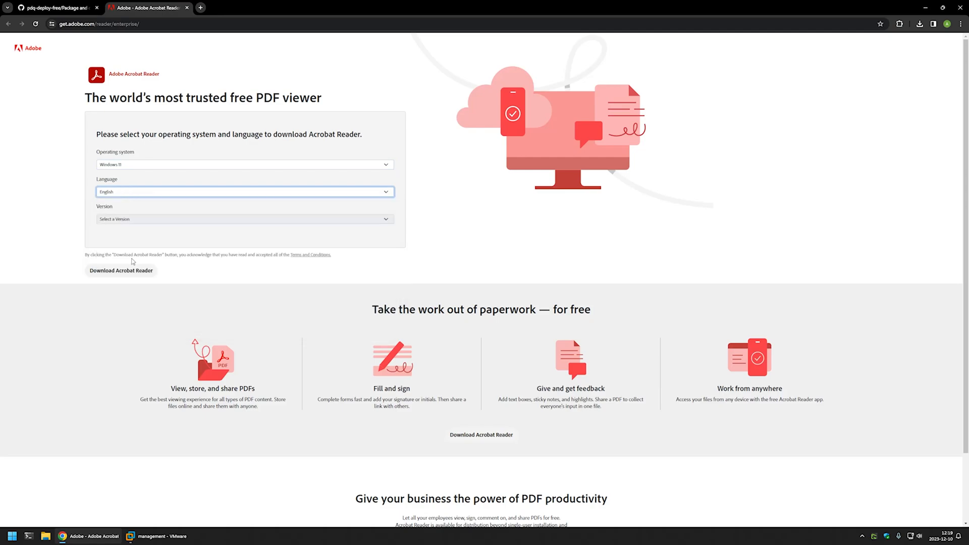
left_click(245, 219)
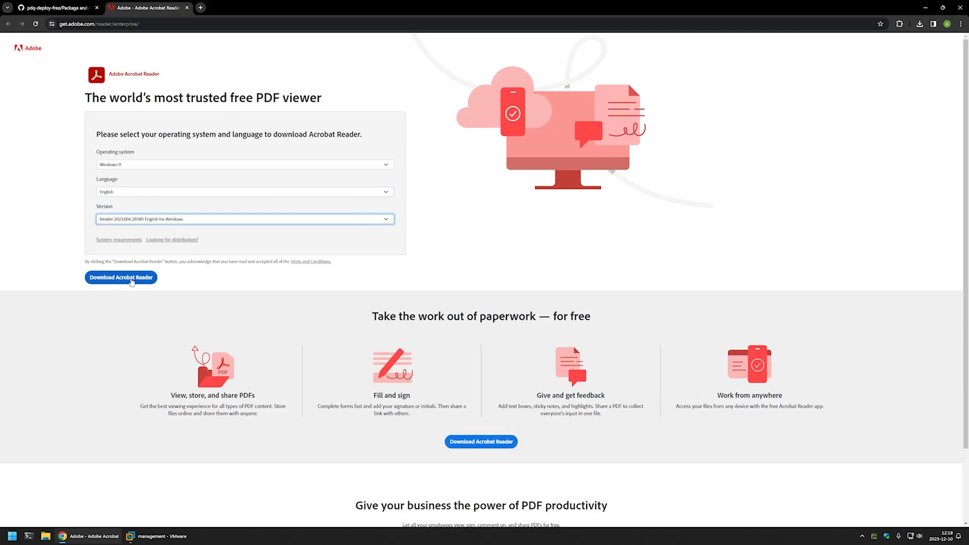
left_click(121, 277)
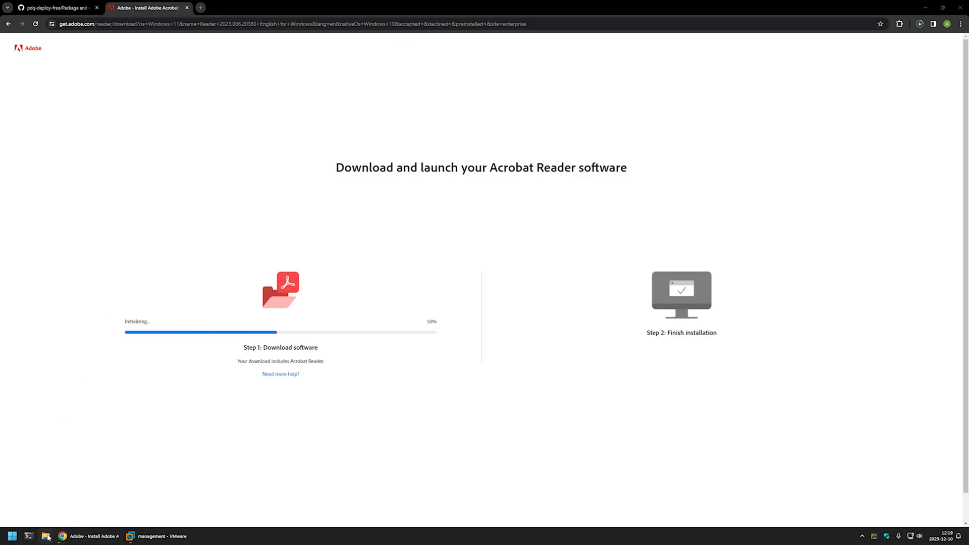
left_click(46, 536)
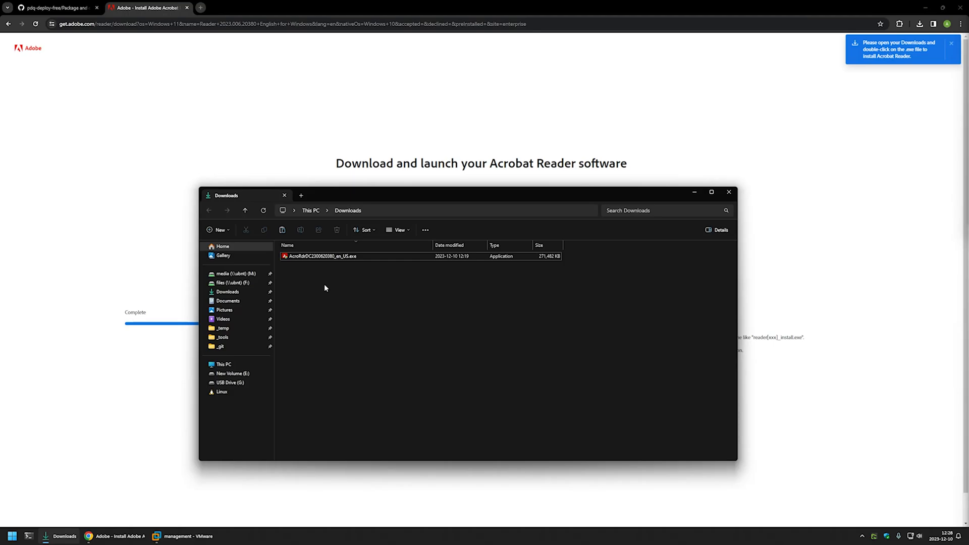
right_click(321, 256)
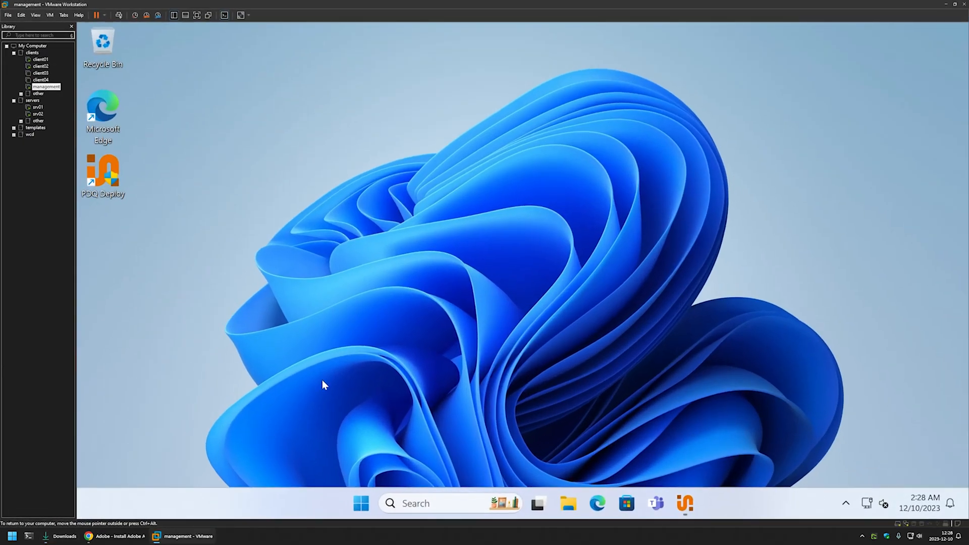
mouse_move(405, 295)
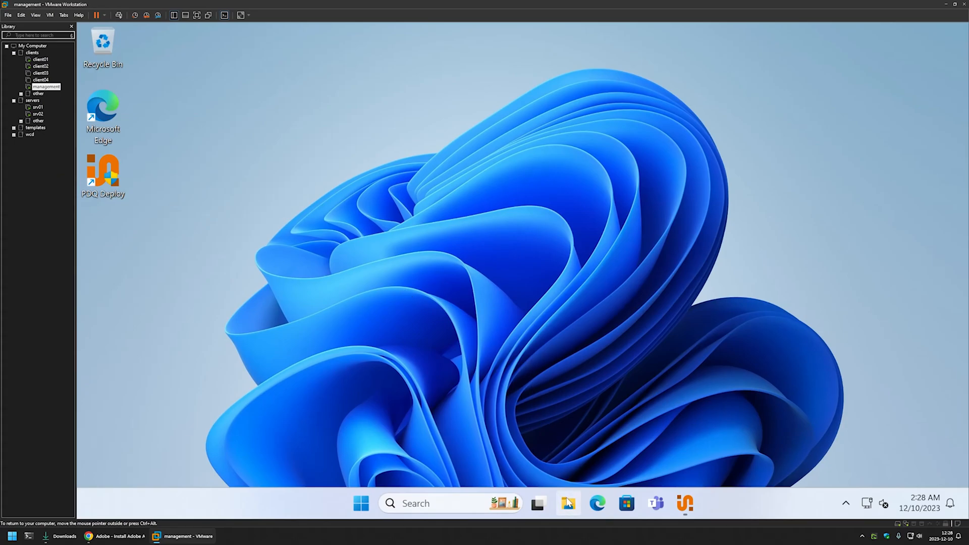
Step: Create and open an 'Adobe Reader' folder in the \\srv02\software share
left_click(567, 503)
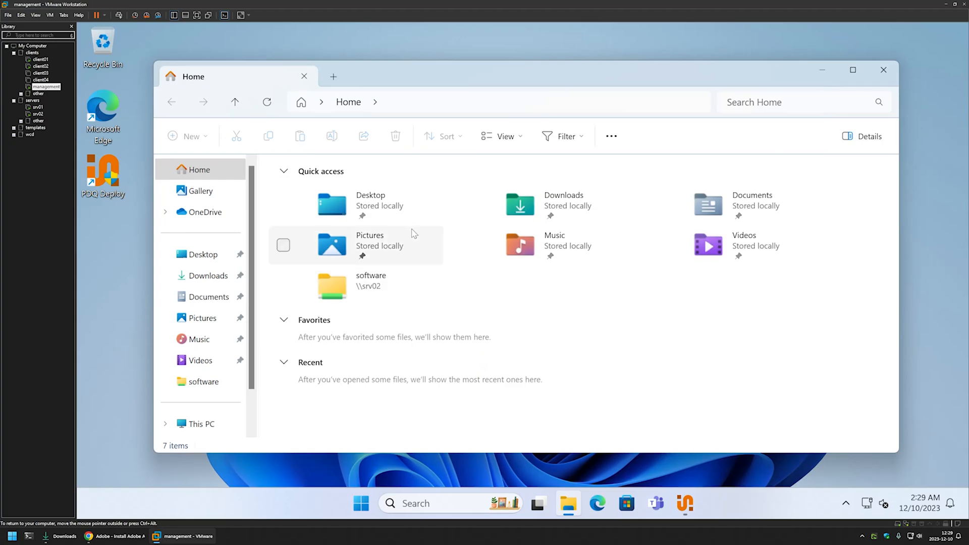
type("\\\\")
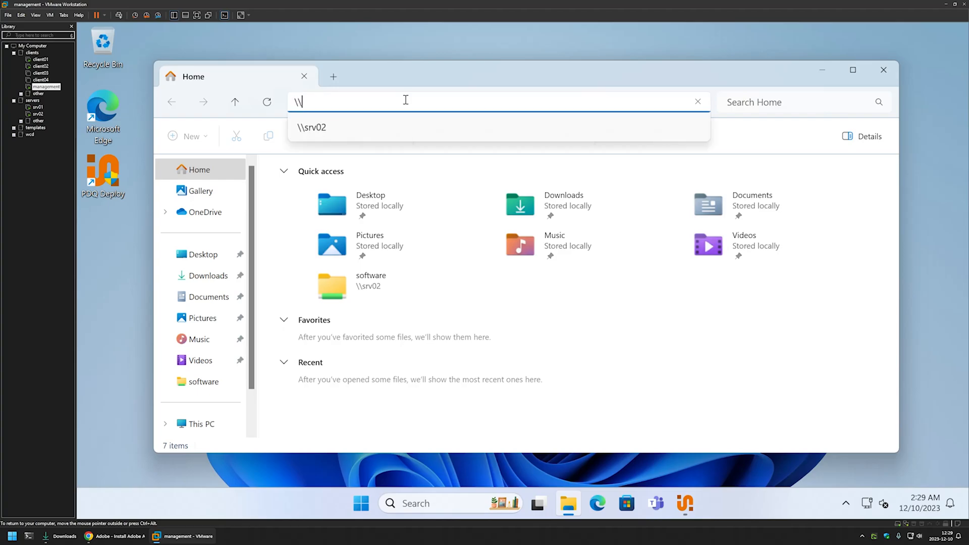
type("srv02")
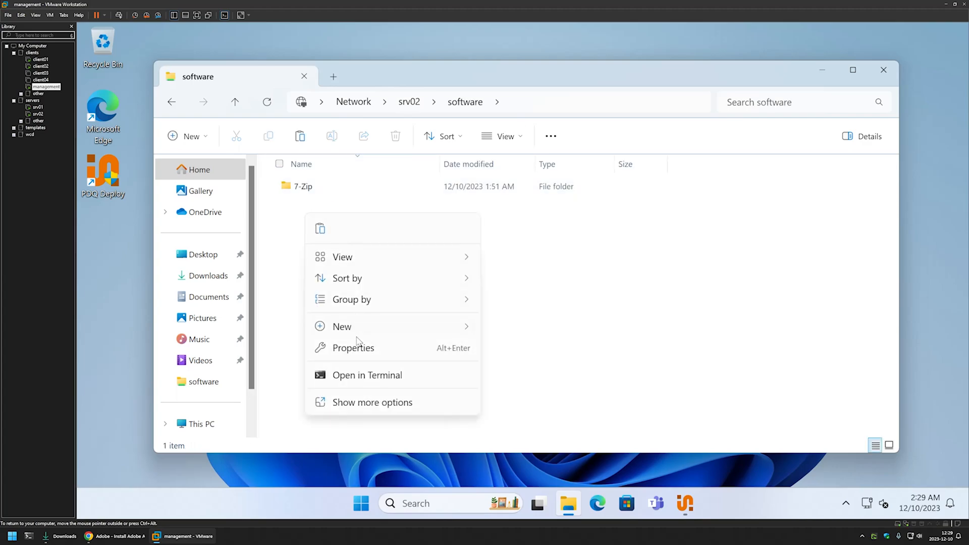
left_click(342, 327)
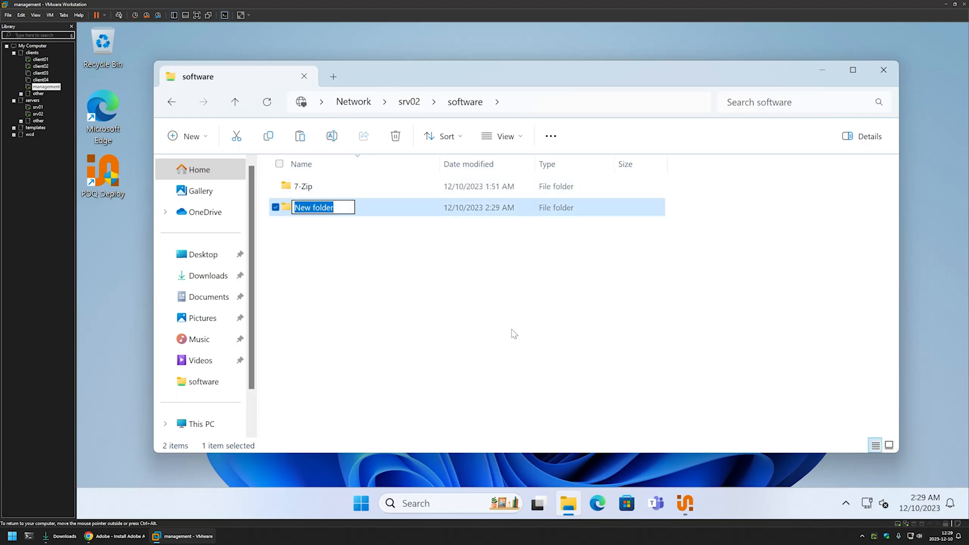
type("Adobe Reader")
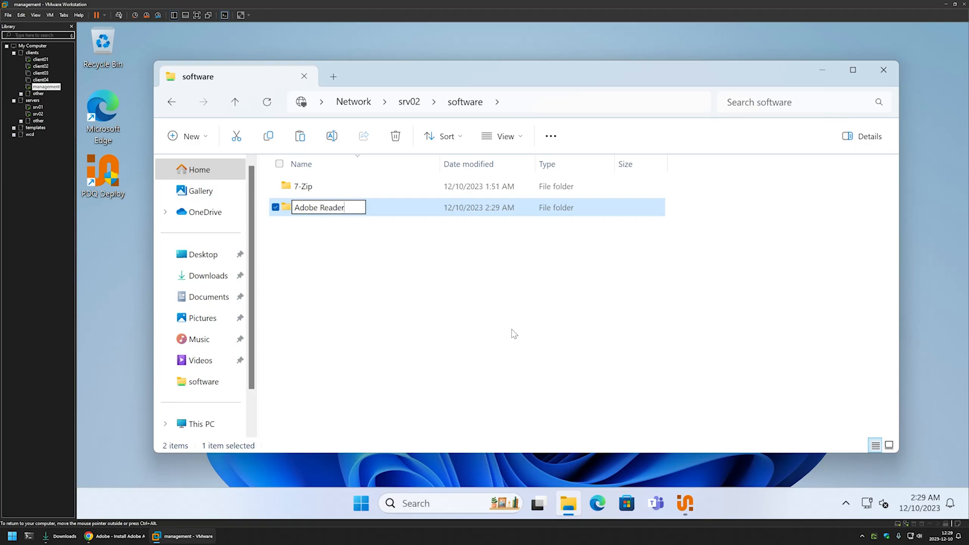
double_click(327, 207)
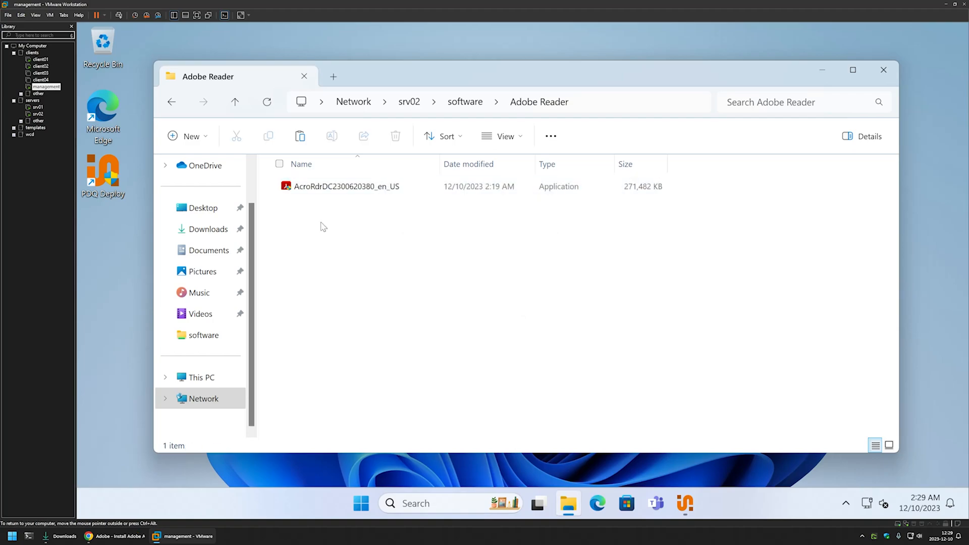
mouse_move(321, 211)
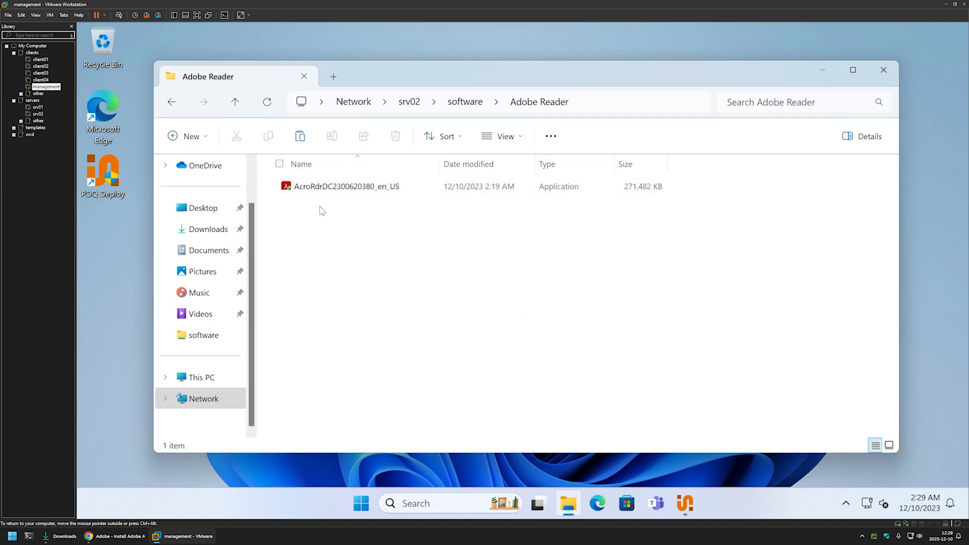
mouse_move(613, 315)
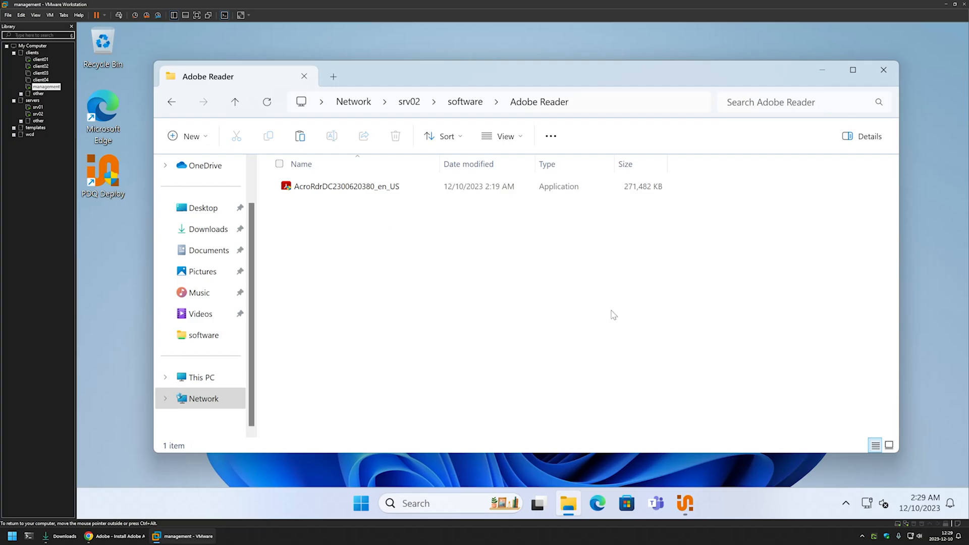
Step: Launch PDQ Deploy, create a package named 'Adobe Reader', and view its Steps
left_click(685, 504)
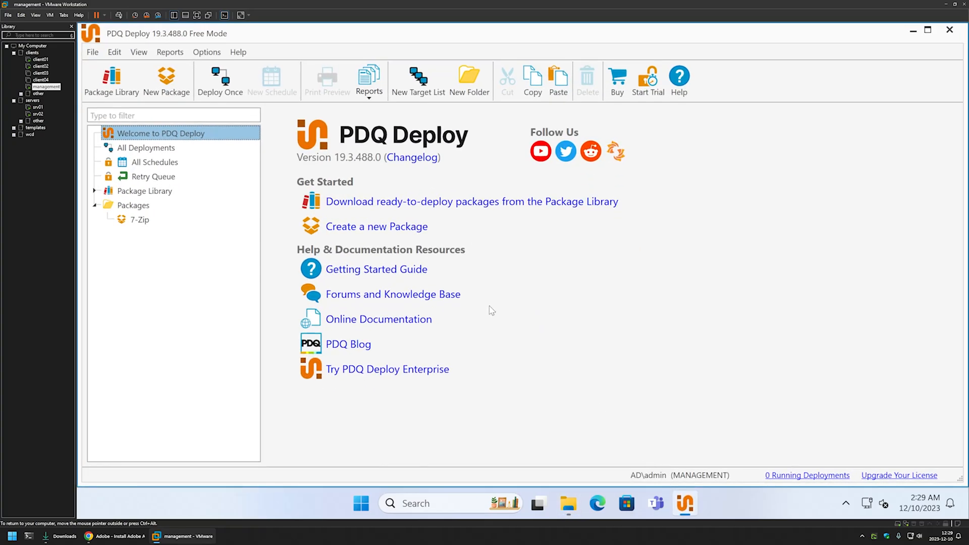
right_click(133, 206)
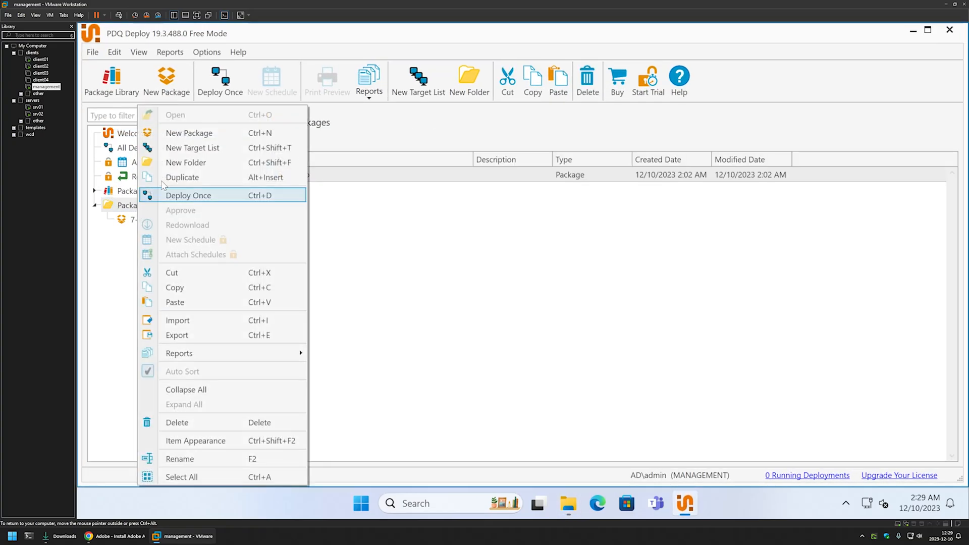
left_click(189, 132)
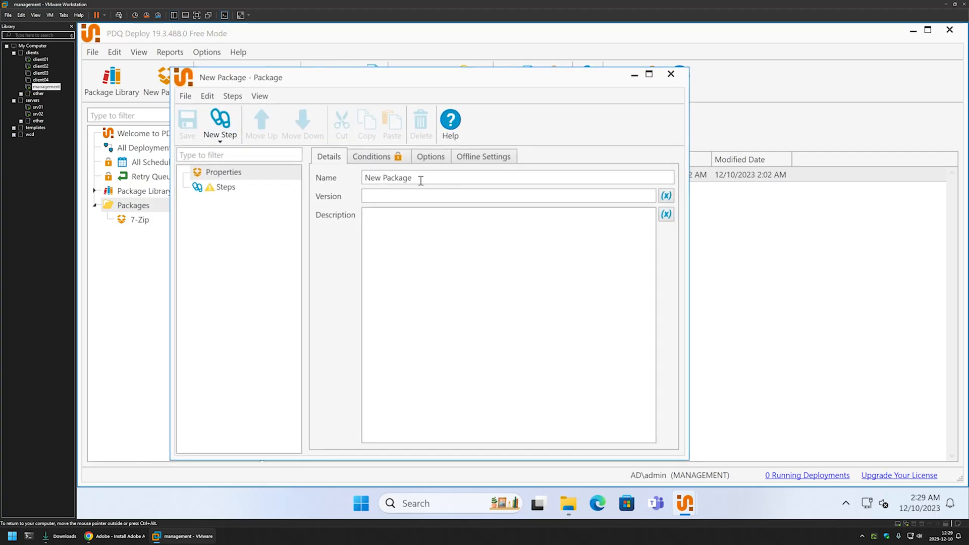
type("Adob")
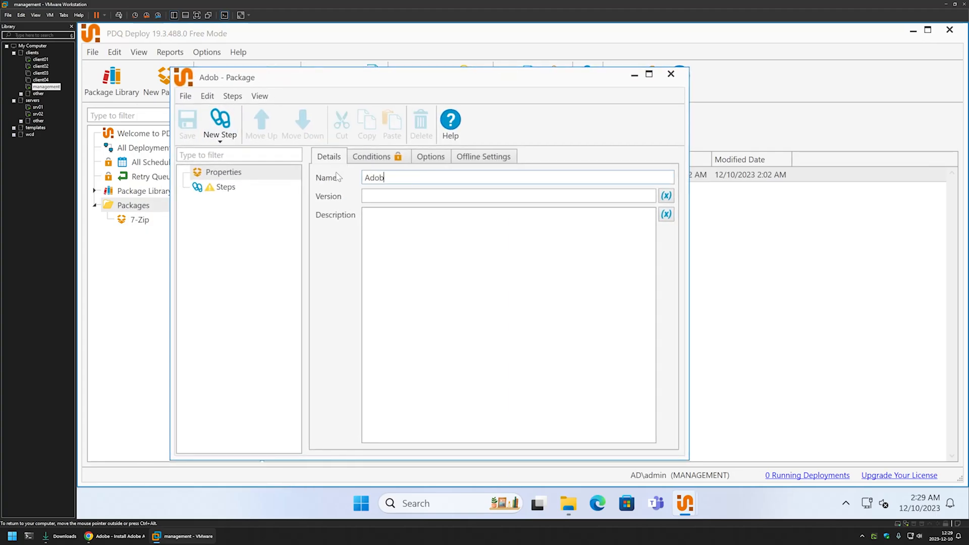
type("e Reader")
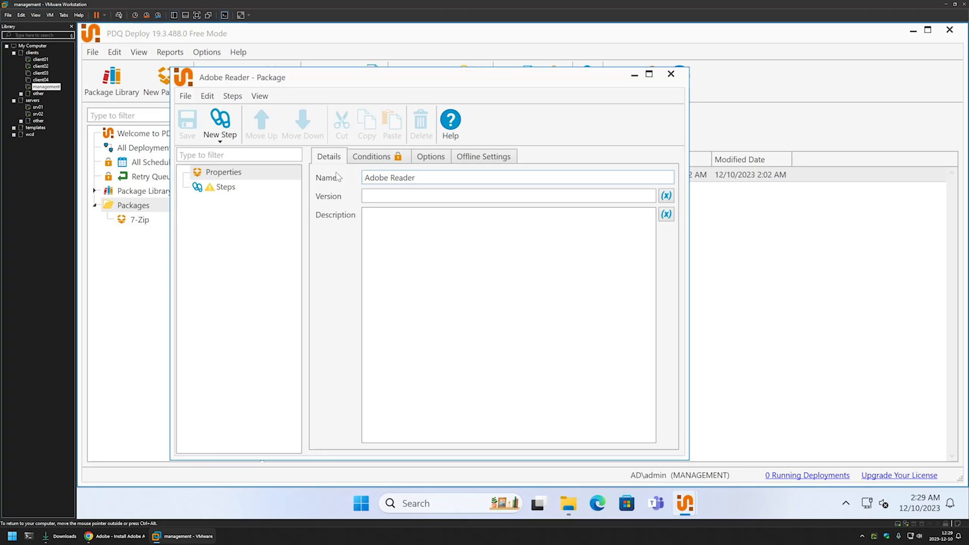
left_click(219, 123)
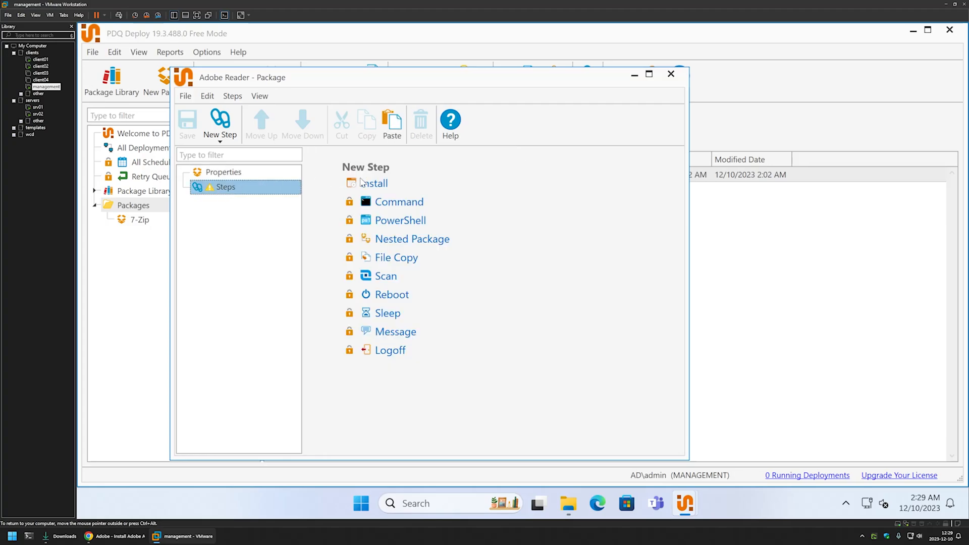
Step: Add an Install step and browse the install file path to the \\srv02 share
left_click(374, 183)
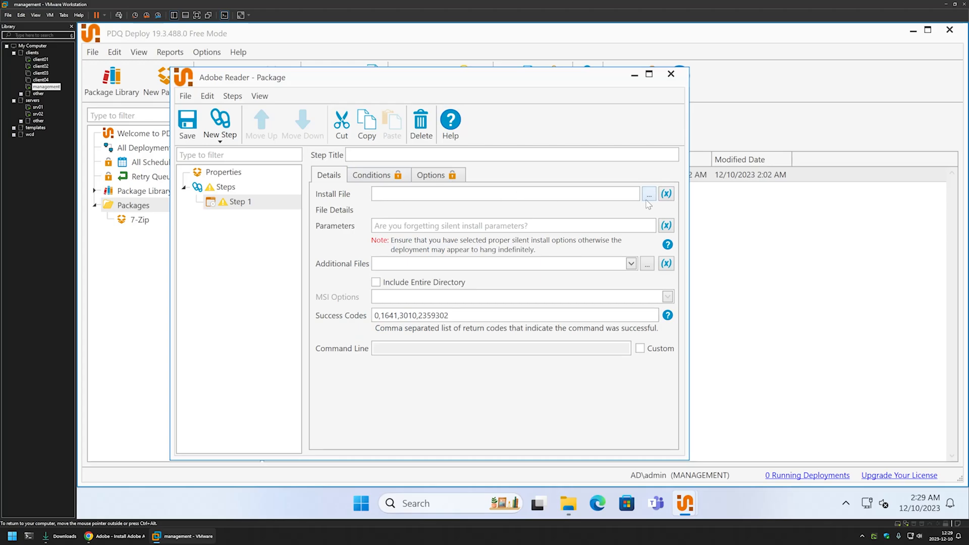
left_click(649, 194)
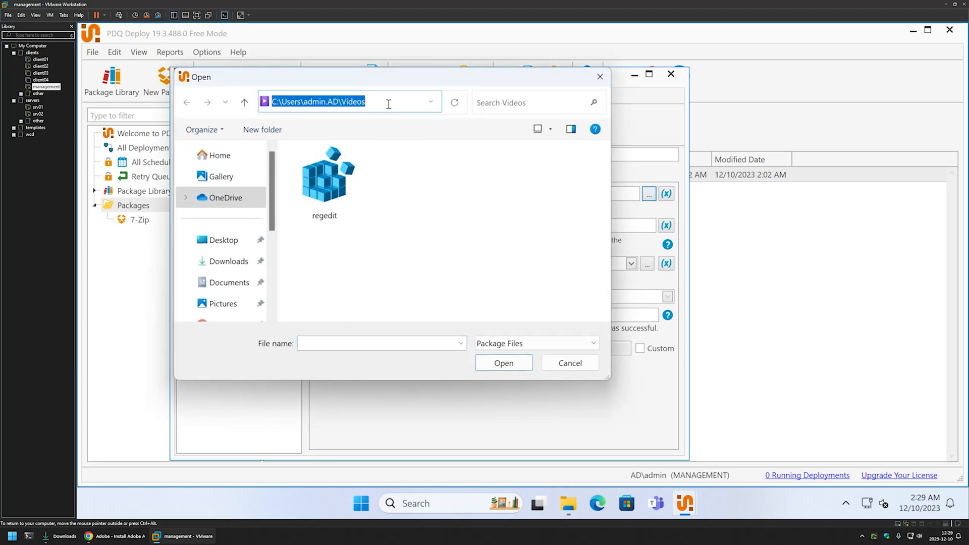
type("\\\\sr")
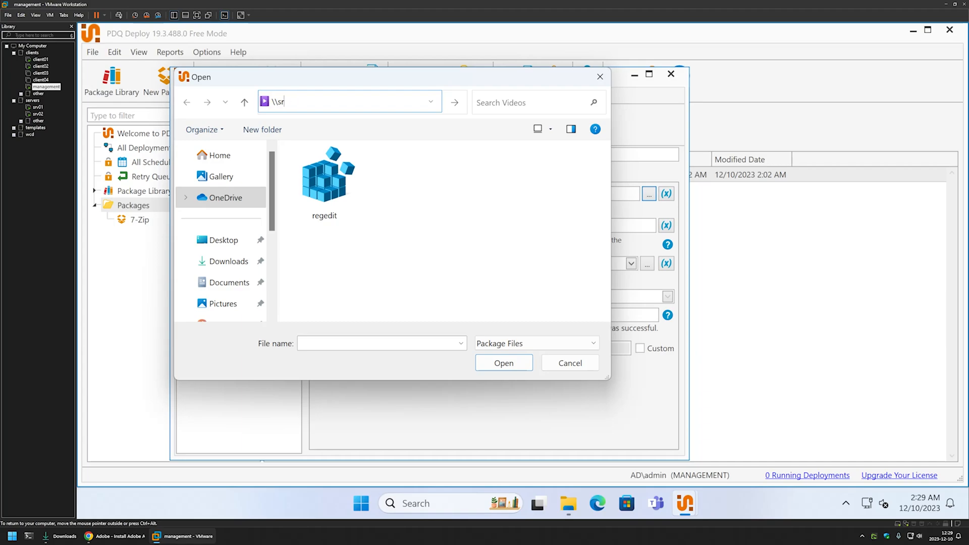
key("Return")
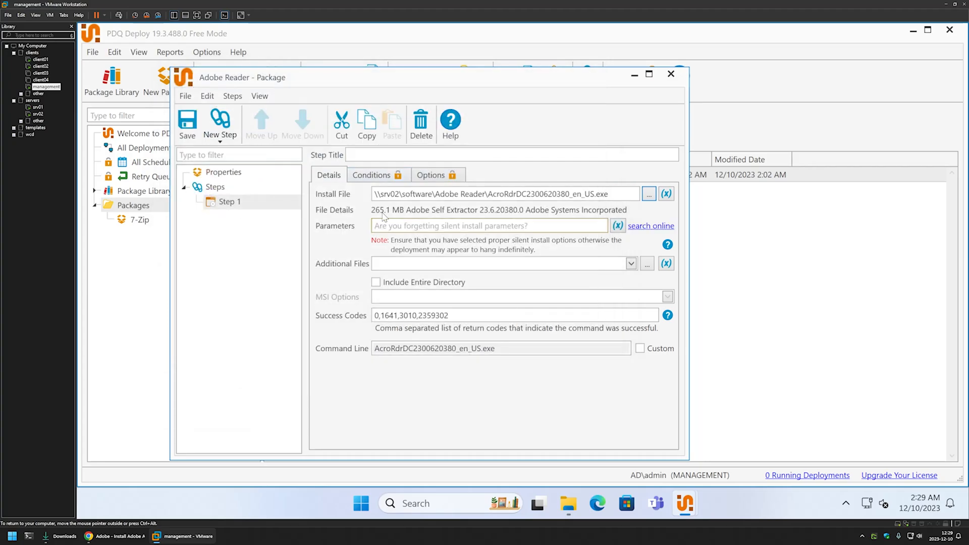
mouse_move(357, 238)
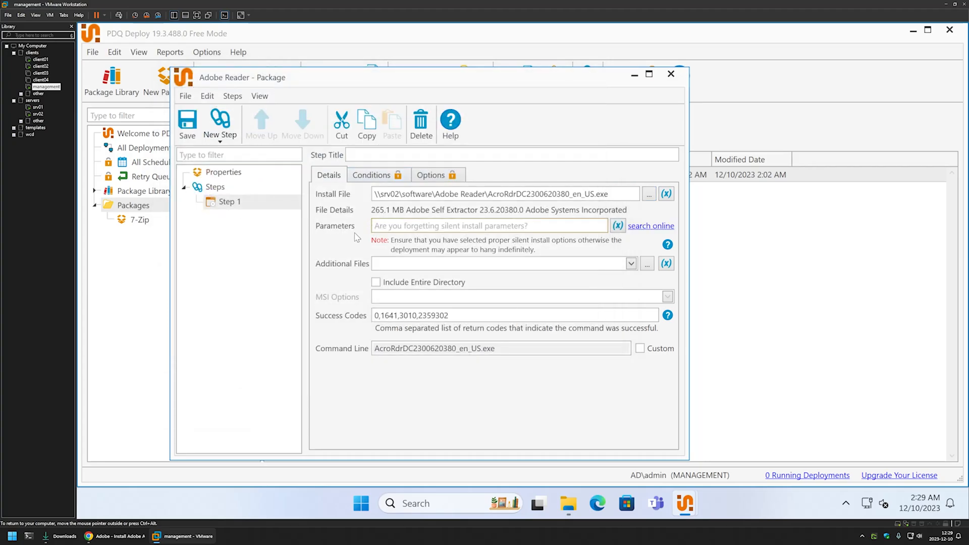
mouse_move(364, 232)
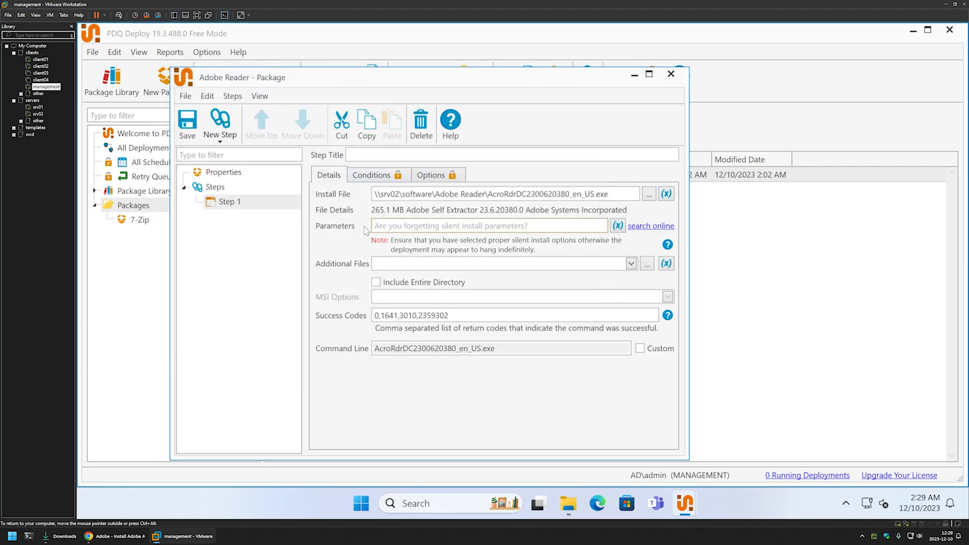
mouse_move(174, 412)
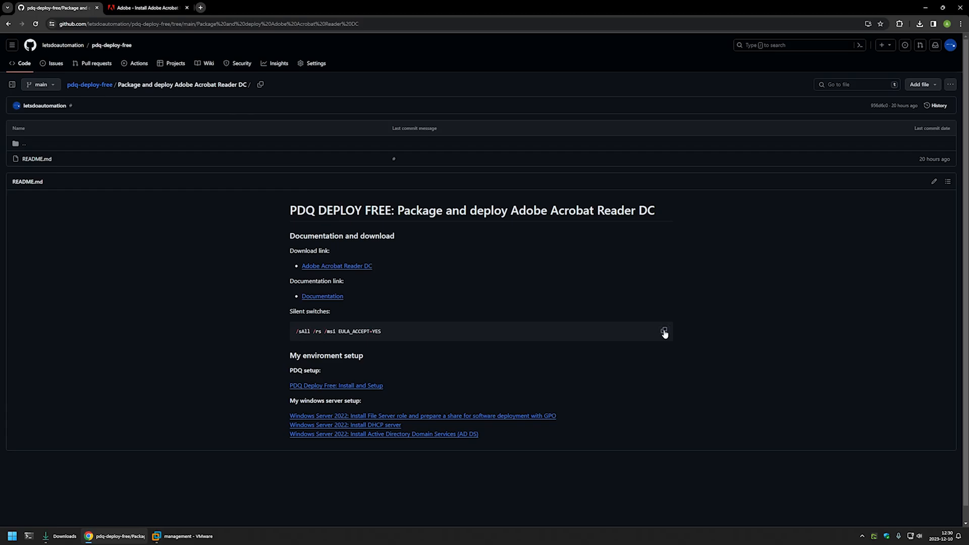
Step: Copy the README's silent switches '/sAll /rs /msi EULA_ACCEPT=YES'
left_click(183, 536)
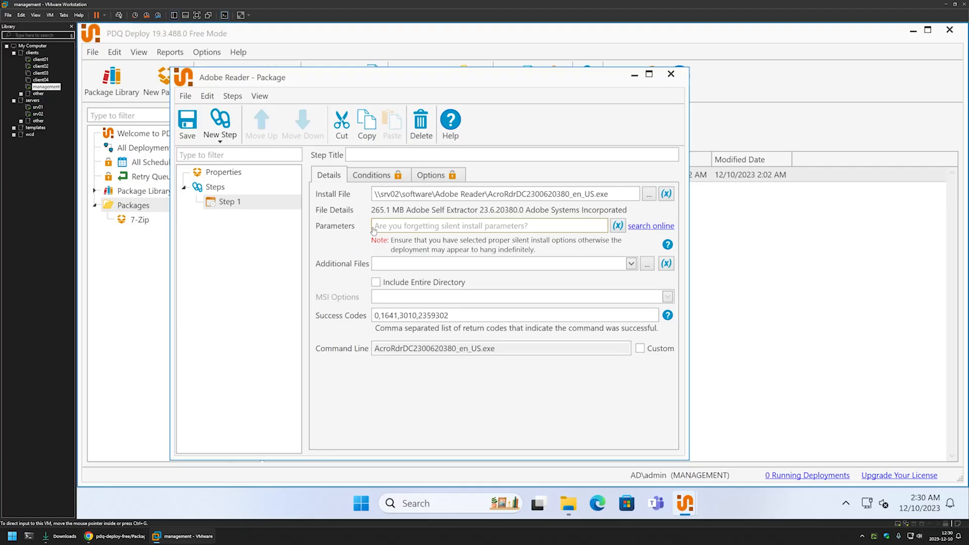
Step: Enter '/sAll /rs /msi EULA_ACCEPT=YES' as the install parameters and verify the command line
type("/sAll /rs /msi EULA_ACCEPT=YES")
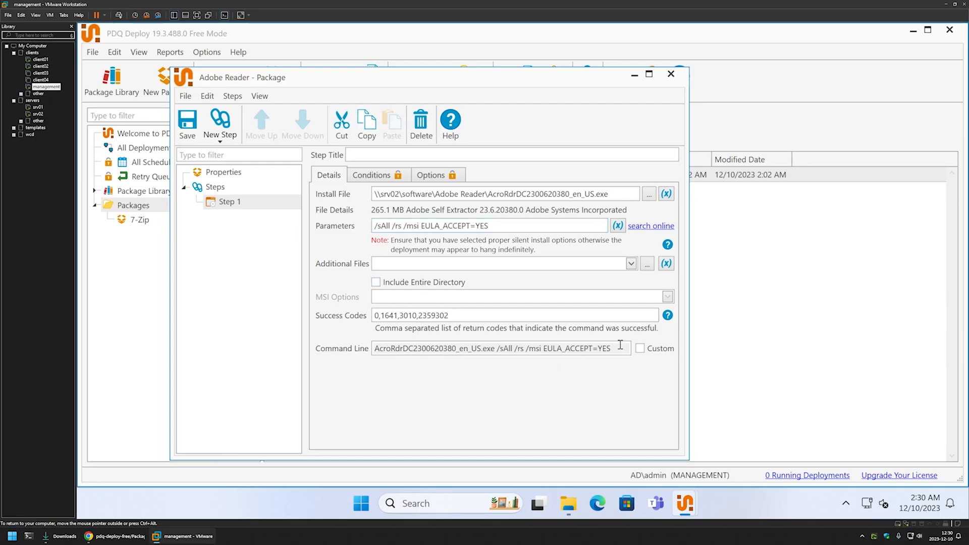
triple_click(498, 348)
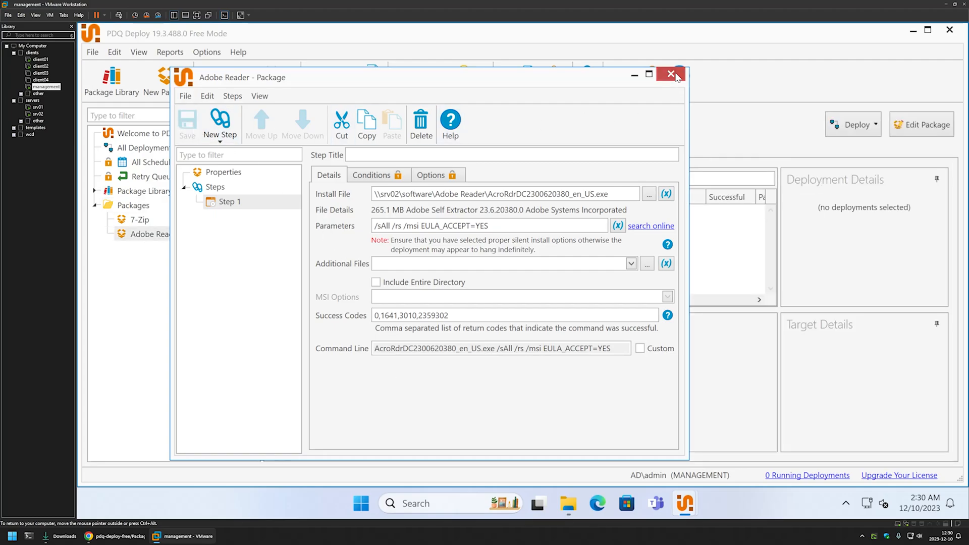
Step: Close the package editor, start a Deploy Once of Adobe Reader, and list target sources
left_click(676, 74)
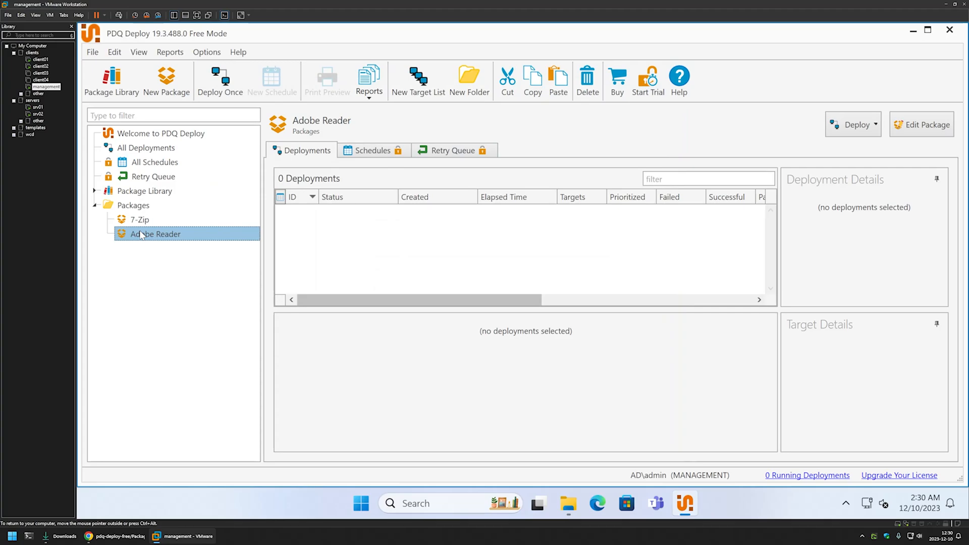
mouse_move(853, 125)
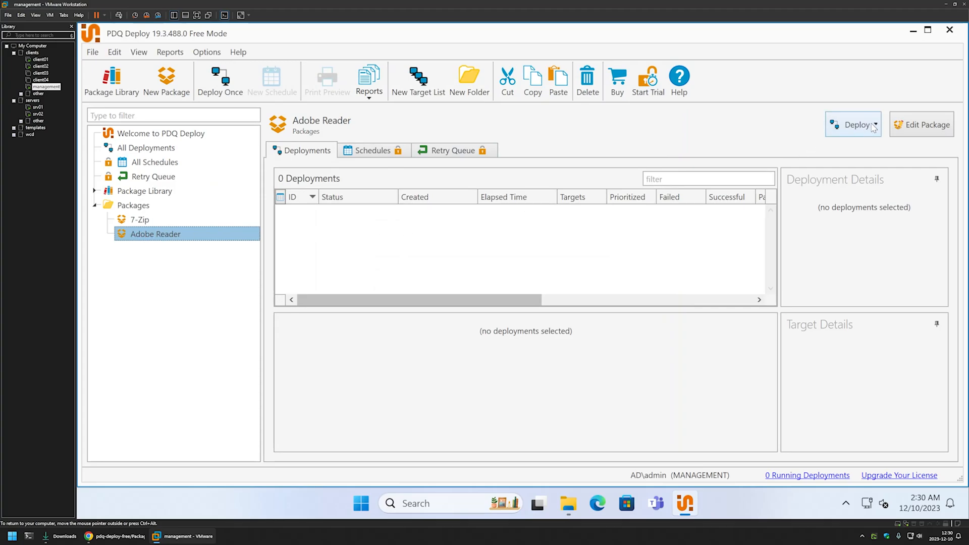
left_click(874, 124)
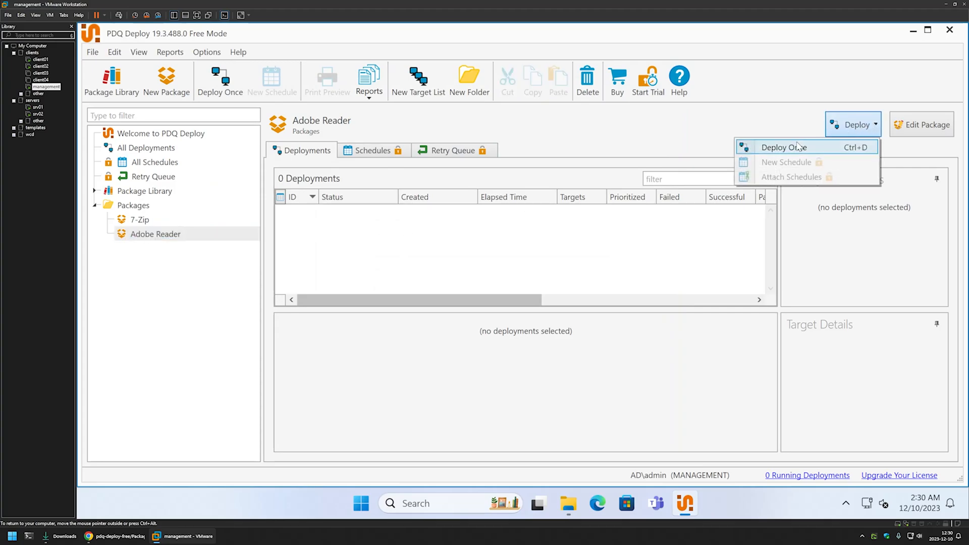
mouse_move(823, 152)
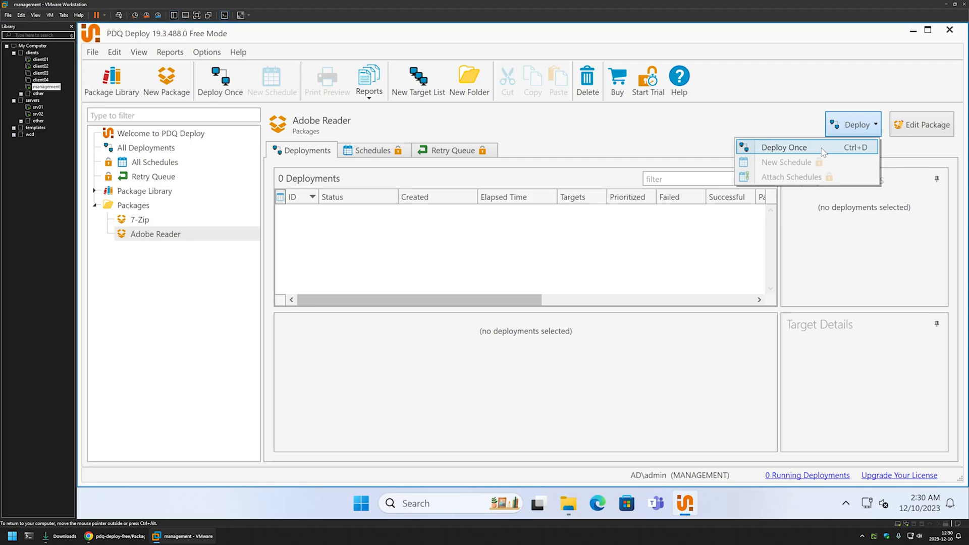
left_click(785, 147)
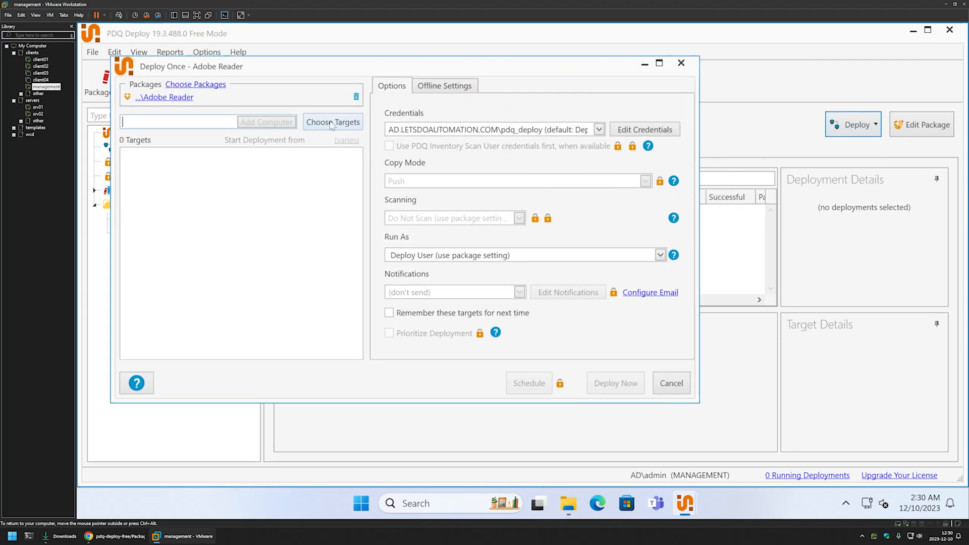
mouse_move(332, 121)
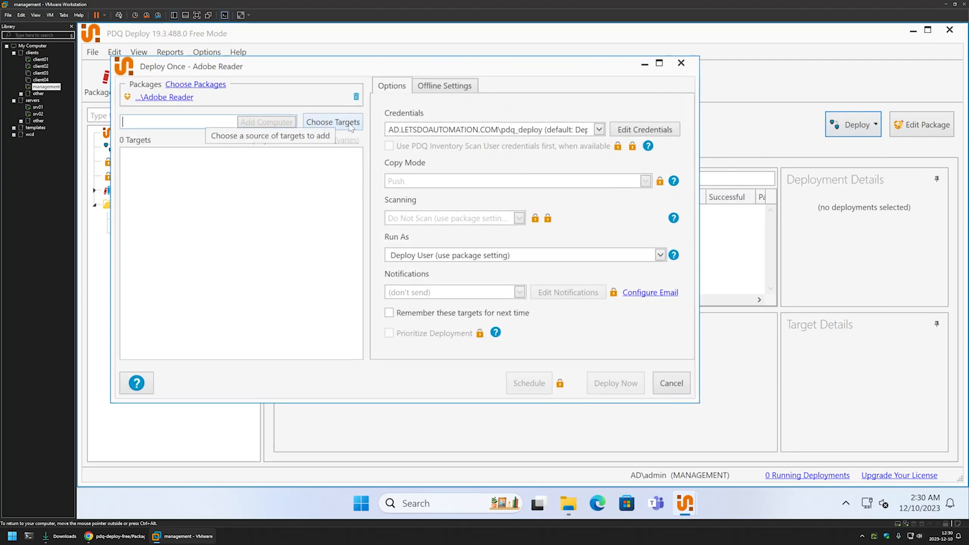
left_click(332, 122)
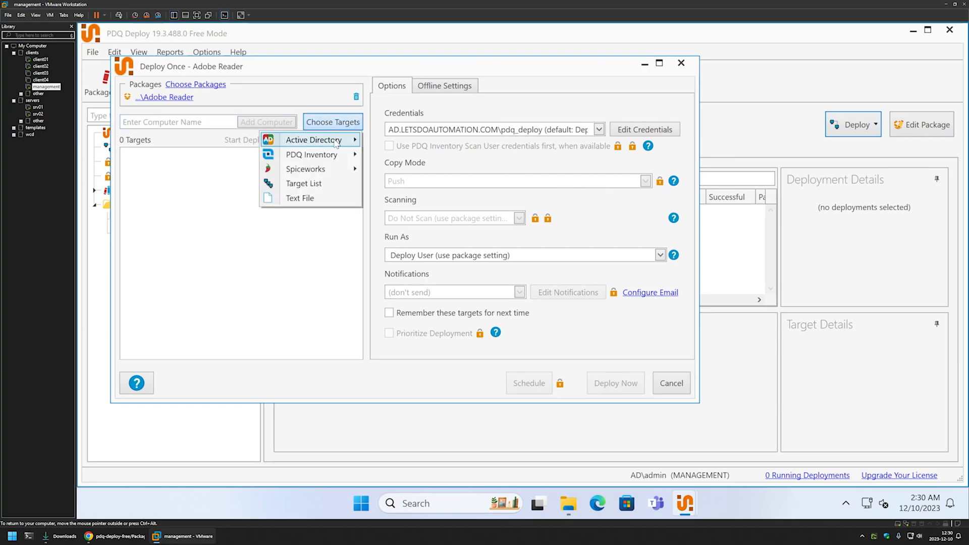
Step: Add CLIENT01 and CLIENT02 from Active Directory as deployment targets and confirm
left_click(313, 140)
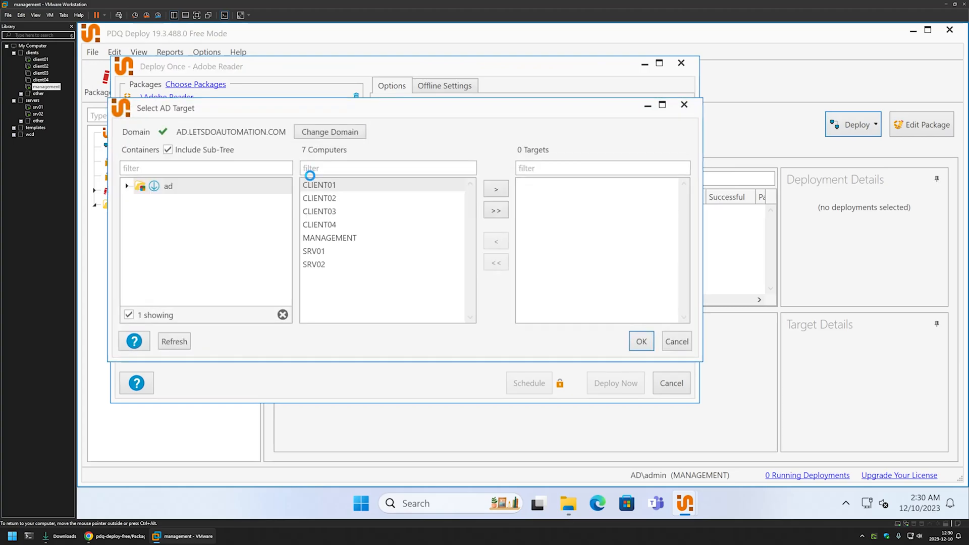
left_click(128, 186)
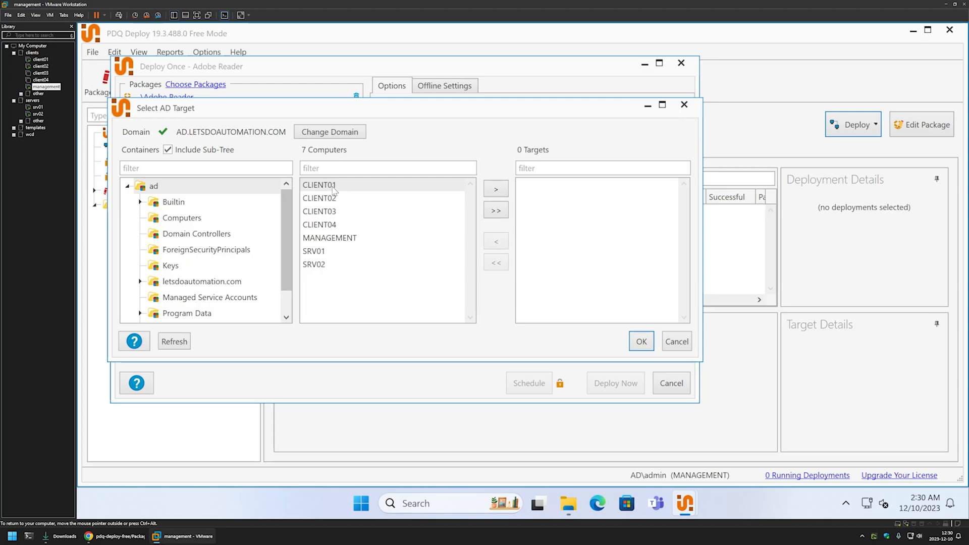
left_click(320, 198)
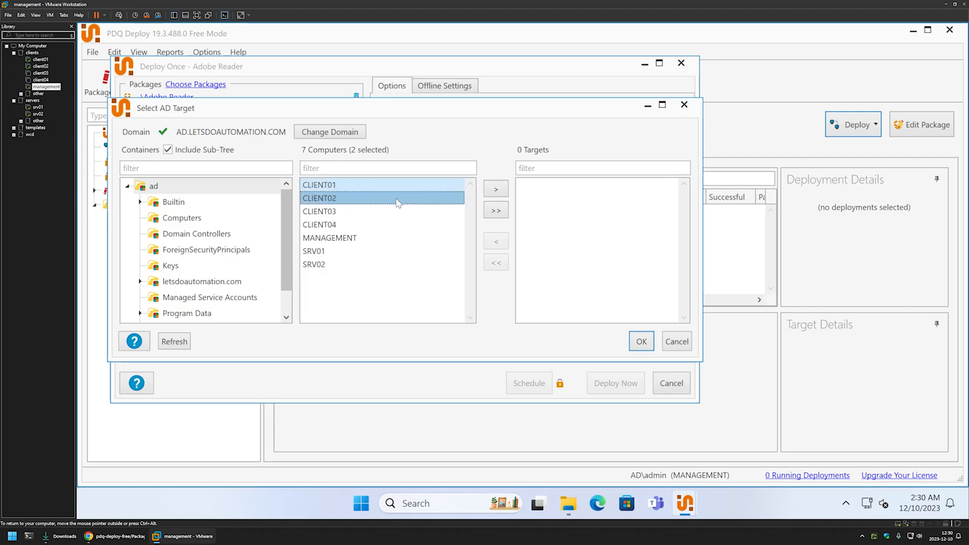
left_click(495, 188)
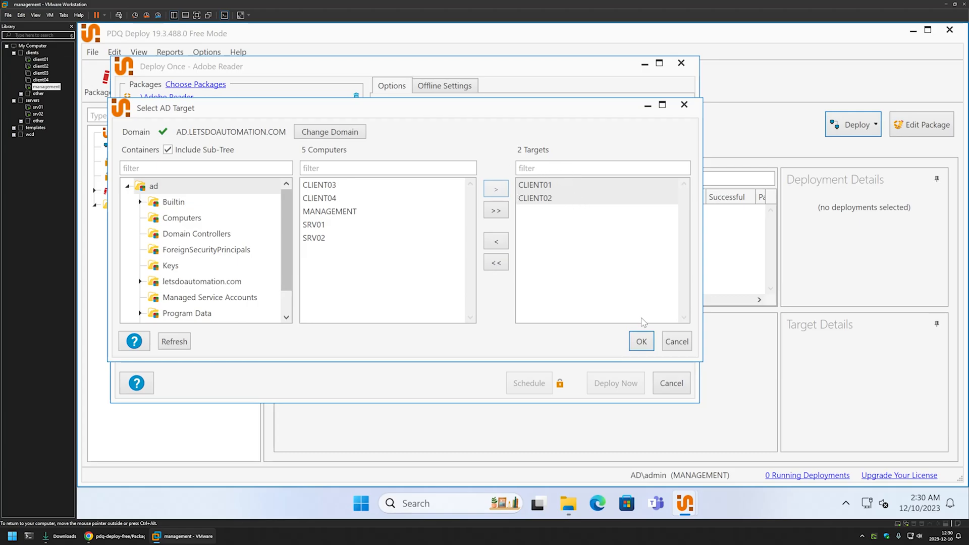
left_click(641, 341)
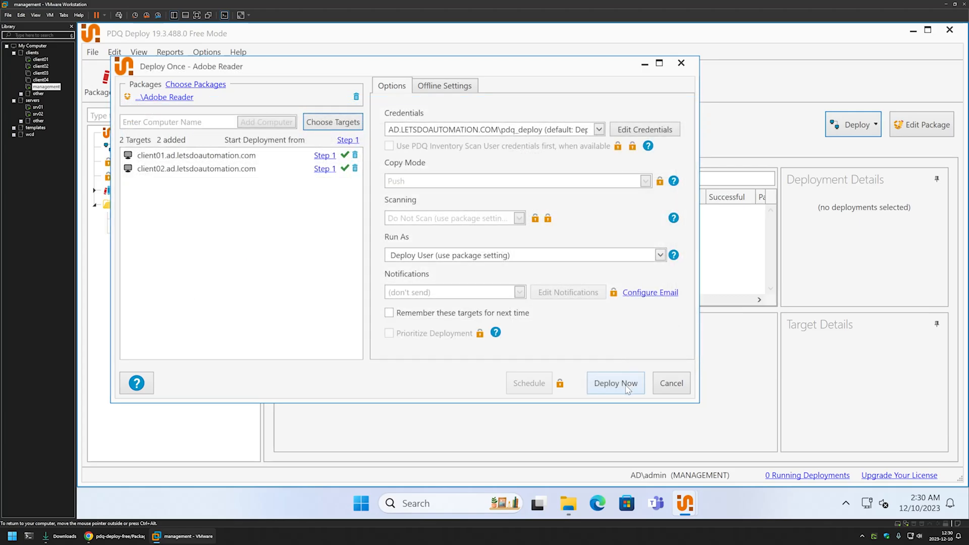
Step: Run Deploy Now to install Adobe Reader on client01 and client02
left_click(615, 383)
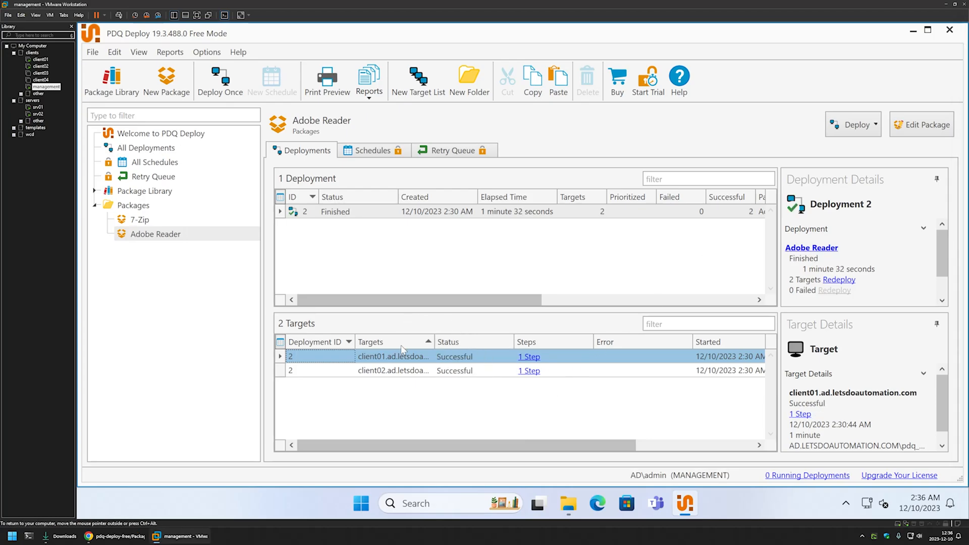
mouse_move(421, 337)
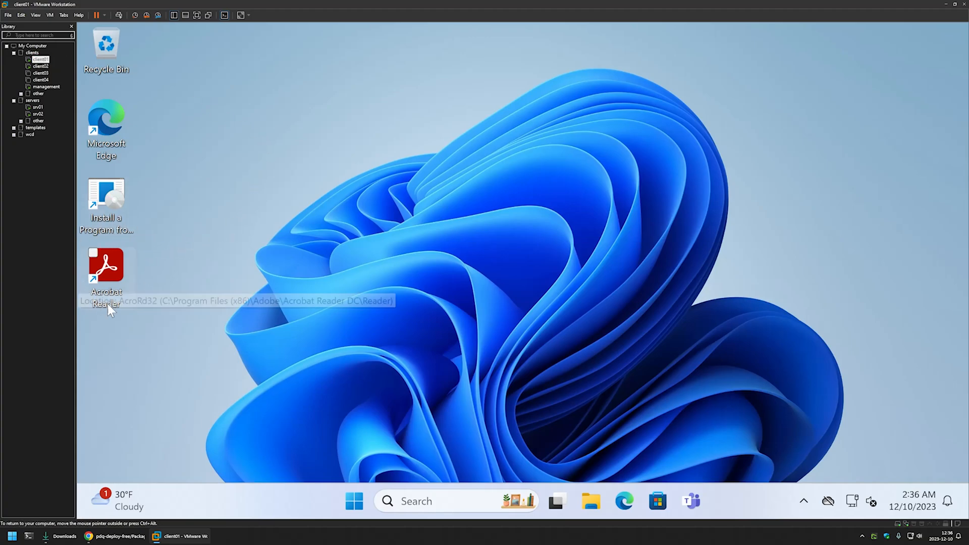
mouse_move(120, 266)
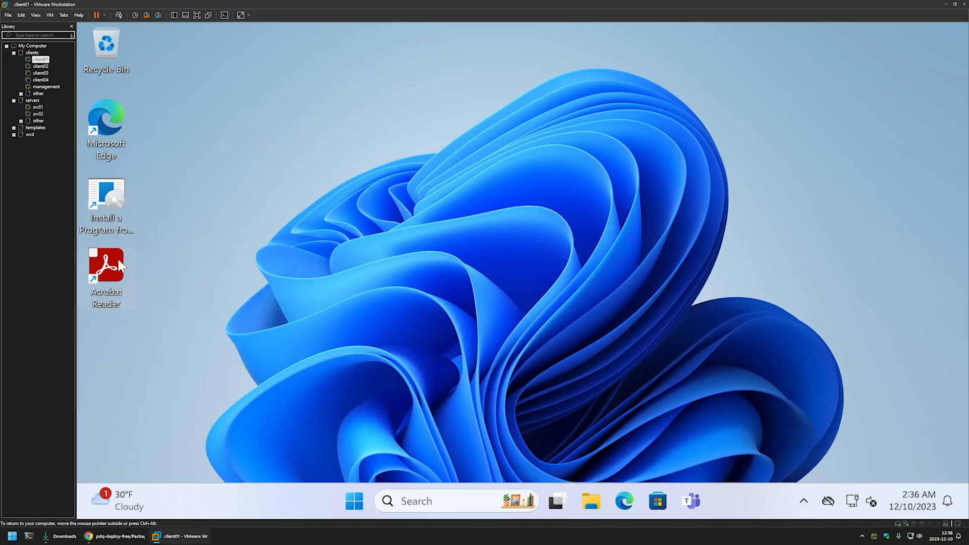
Step: Launch Acrobat Reader from the client01 desktop shortcut and reach its Welcome screen
double_click(105, 266)
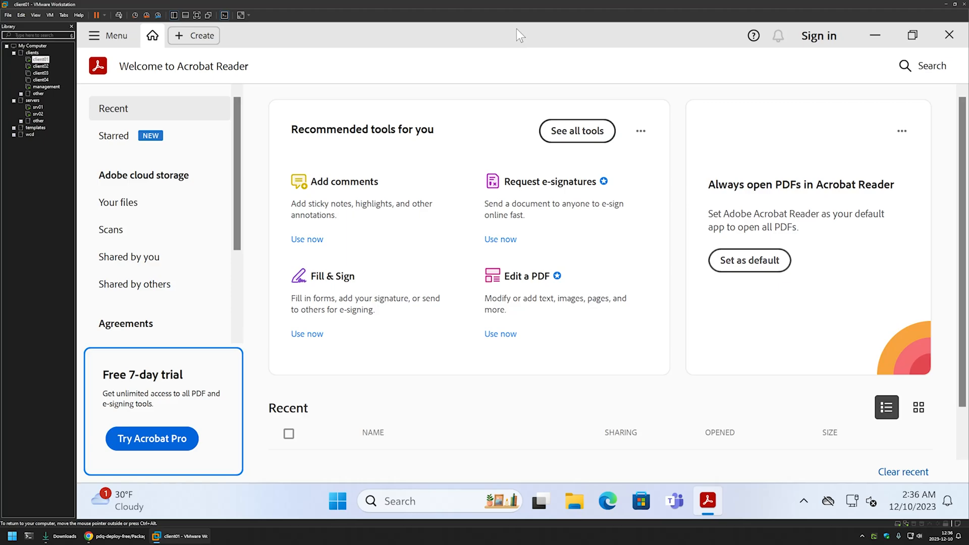
left_click(749, 261)
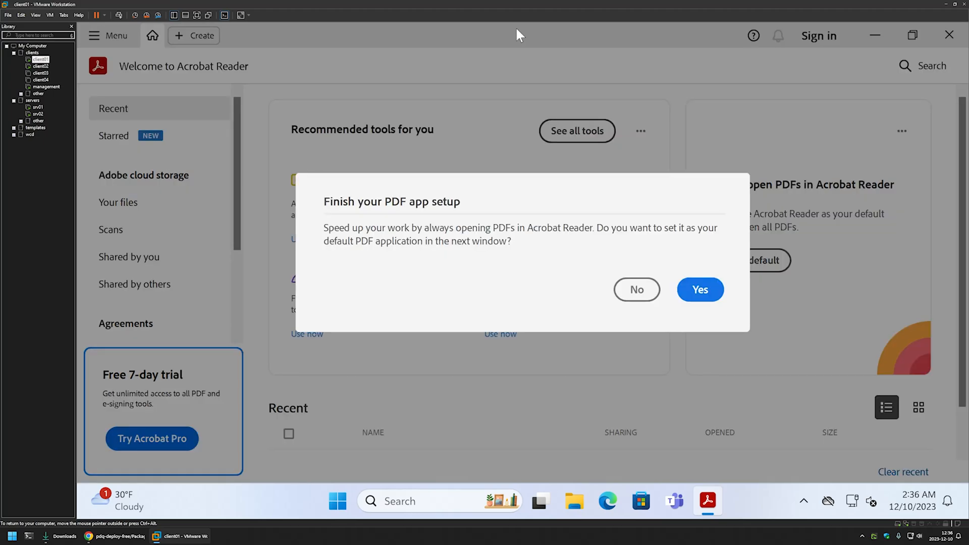